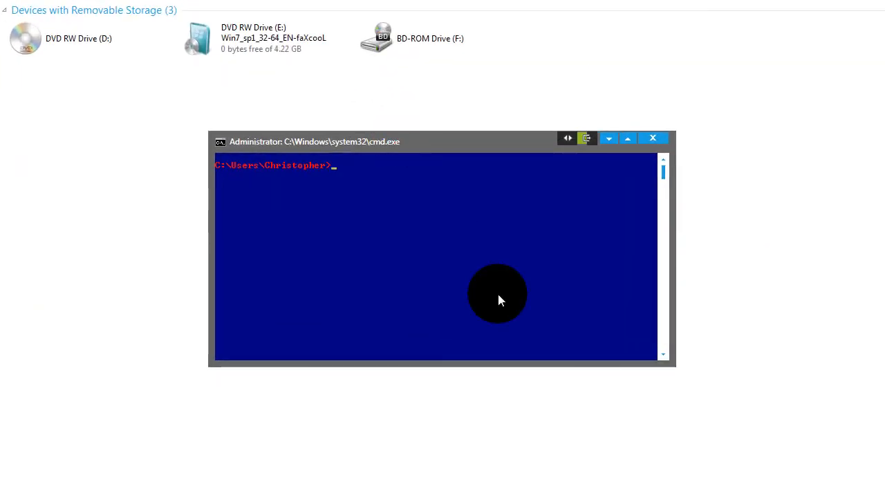
mouse_move(514, 283)
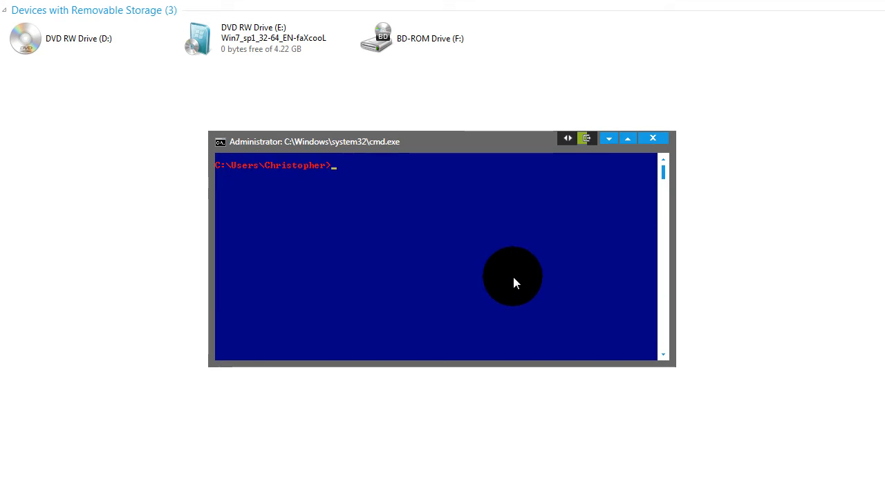
mouse_move(544, 301)
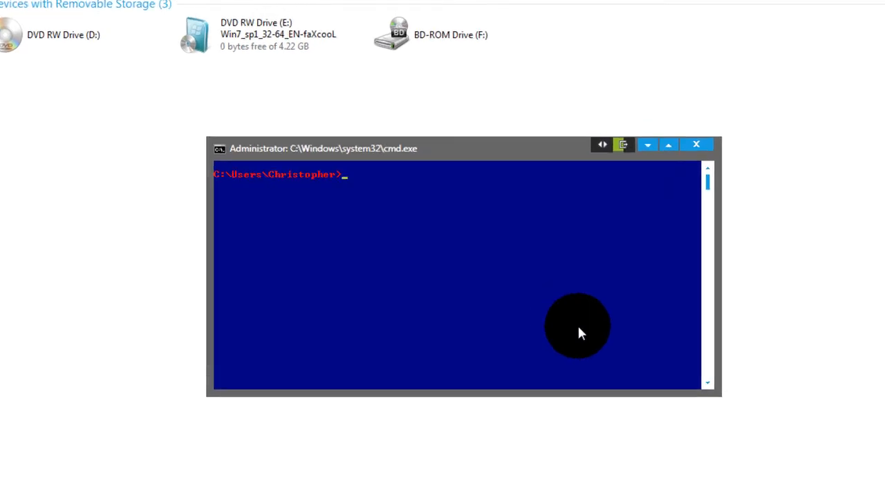
Write ipconfig/all at the prompt to request complete adapter details.
text(ip)
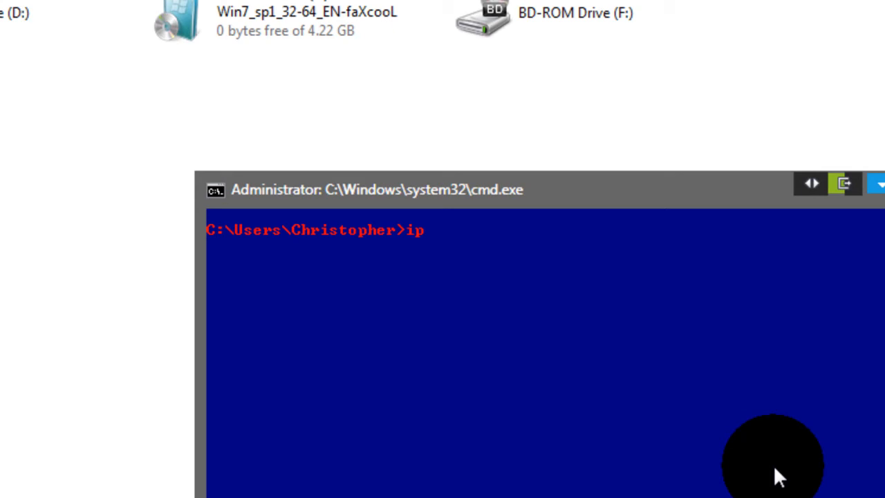
text(config/all)
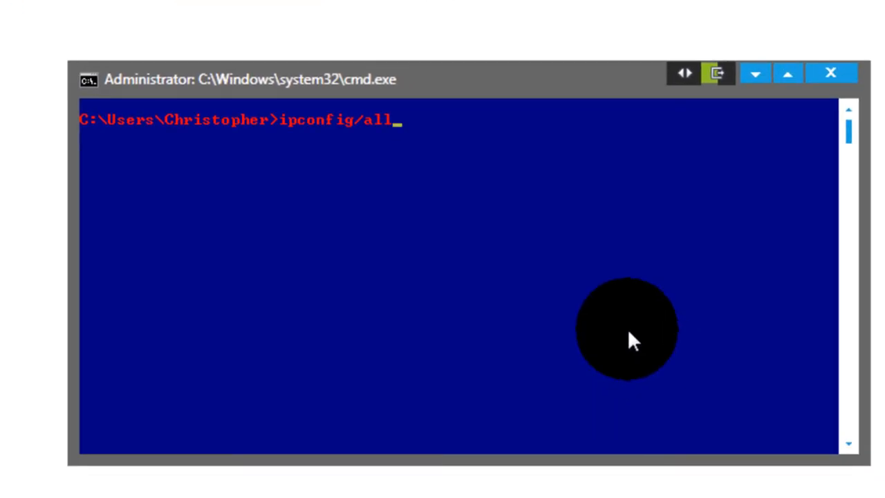
mouse_move(532, 353)
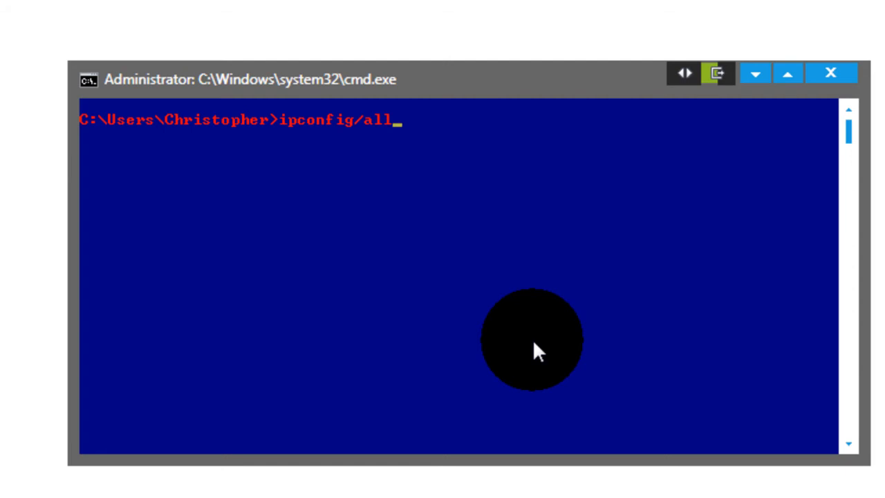
Run ipconfig/all and view the wireless adapter's IPv4 10.0.0.9 and gateway 10.0.0.2.
key(enter)
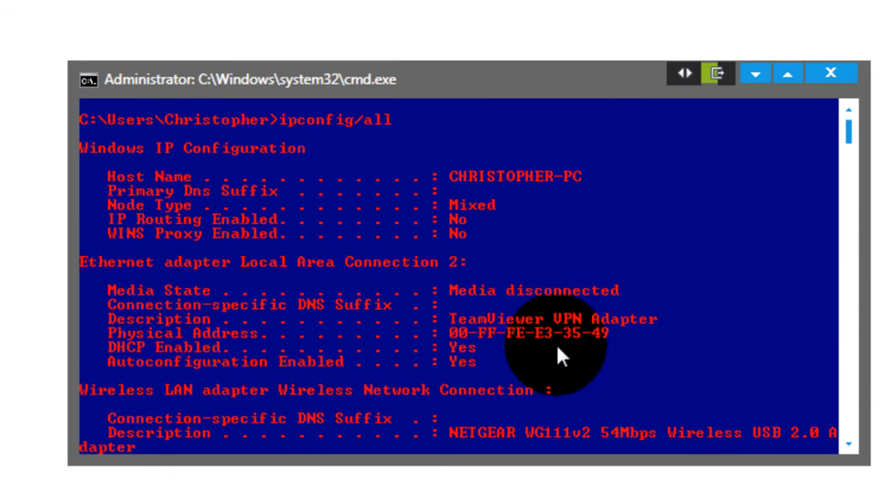
mouse_move(146, 288)
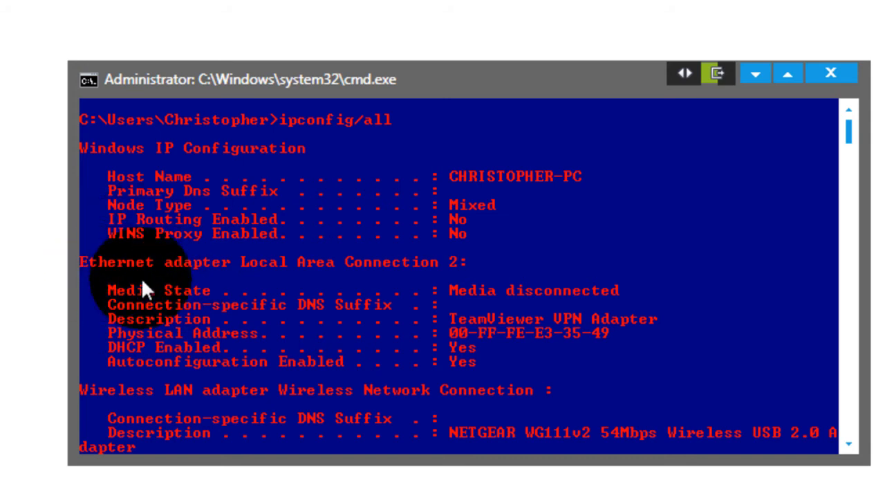
mouse_move(339, 282)
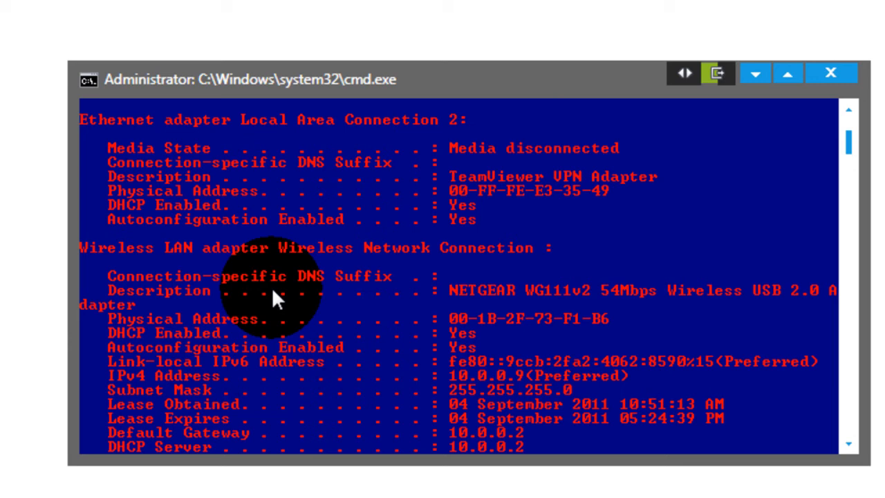
mouse_move(296, 266)
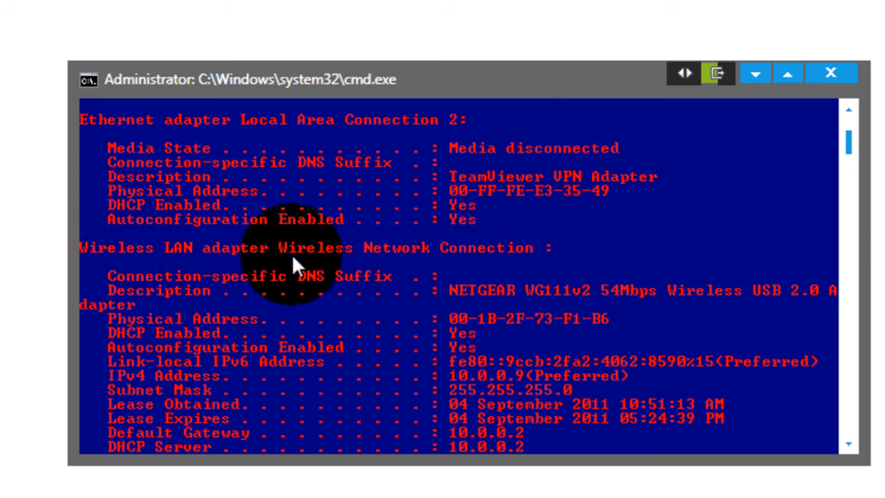
scroll(down, 3)
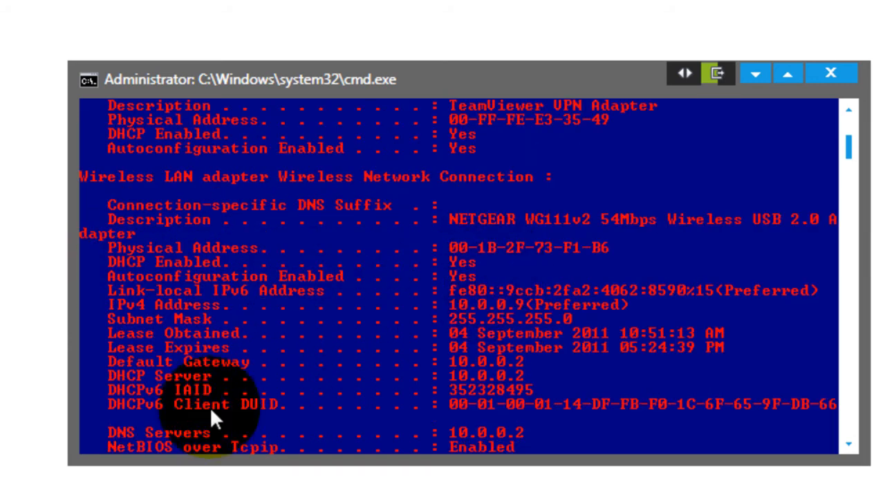
mouse_move(601, 324)
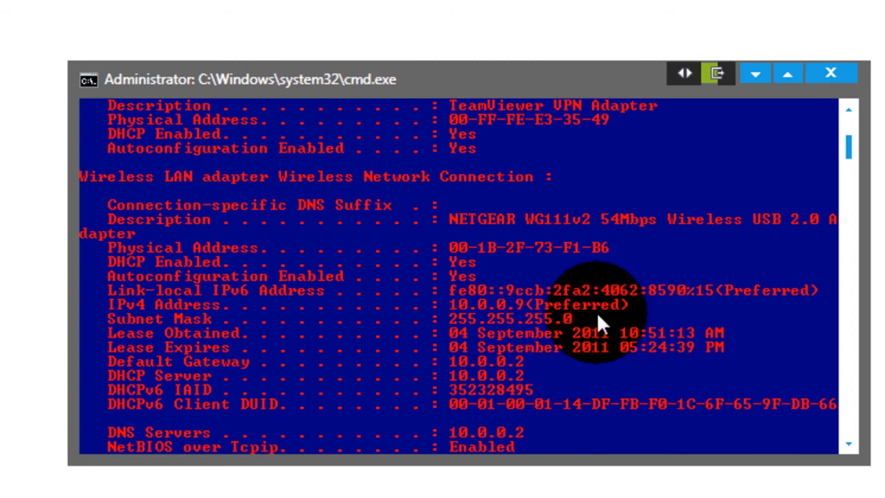
mouse_move(614, 315)
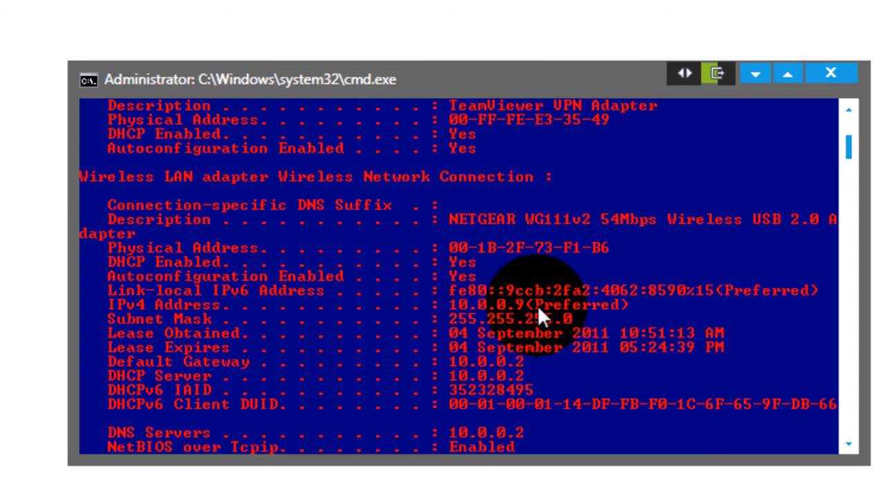
mouse_move(586, 321)
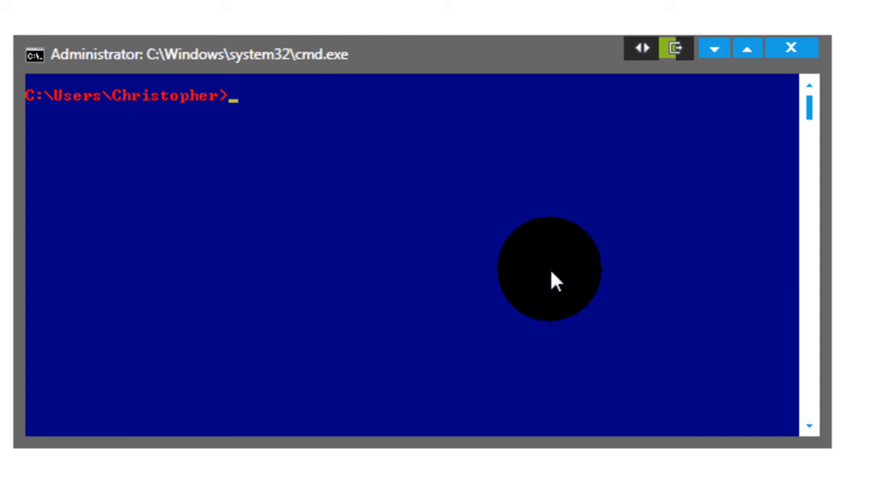
mouse_move(546, 288)
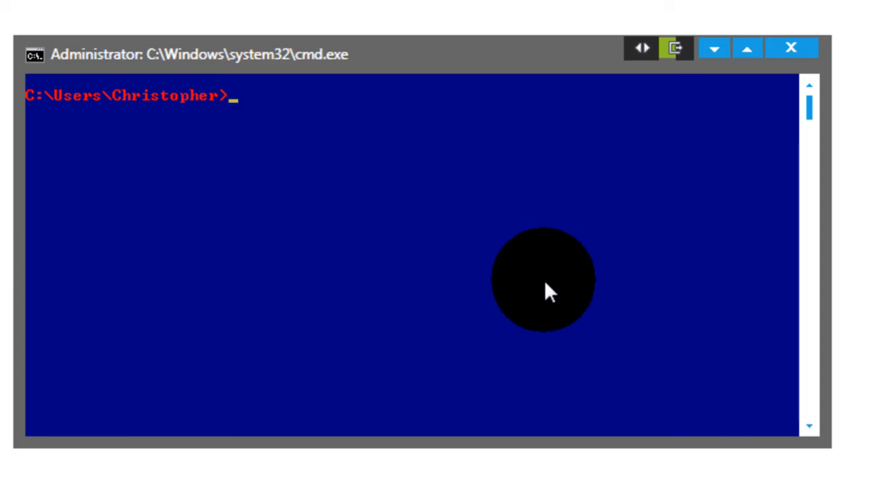
Write ping 10.0.0.2 at the cleared prompt to target the router.
text(ping)
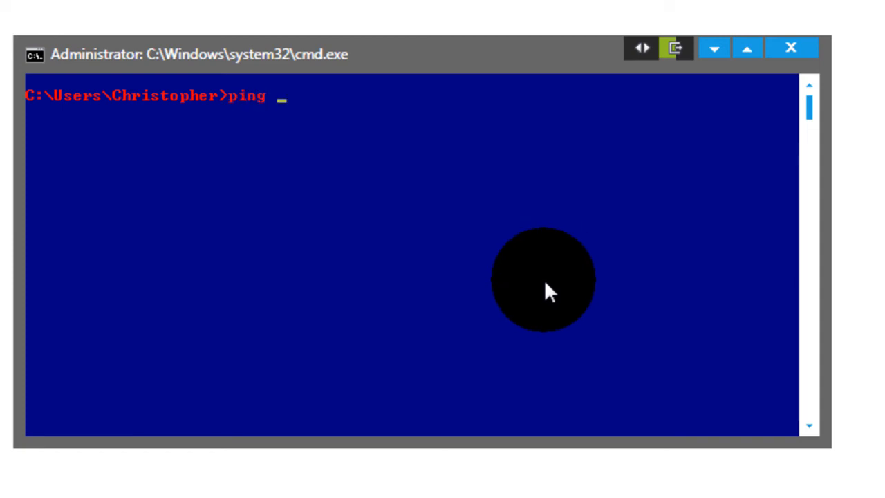
text(10.0.02)
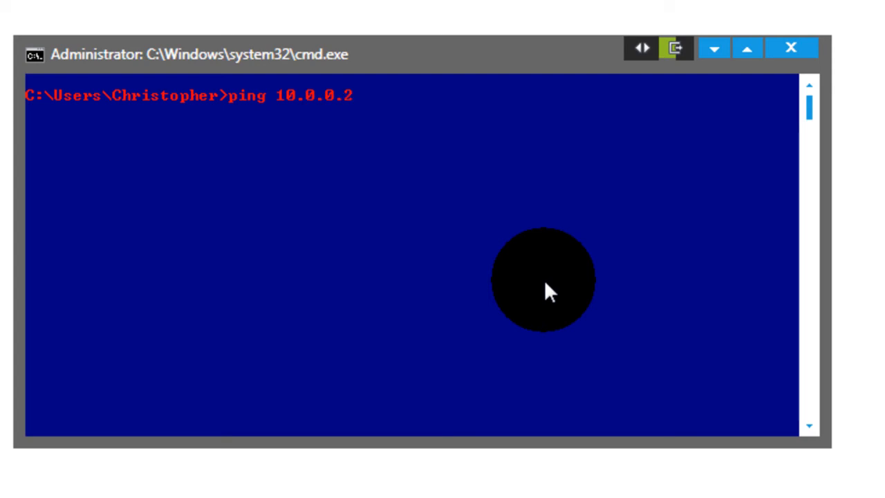
Run the ping to 10.0.0.2, getting four 1 ms replies with 0% loss.
key(enter)
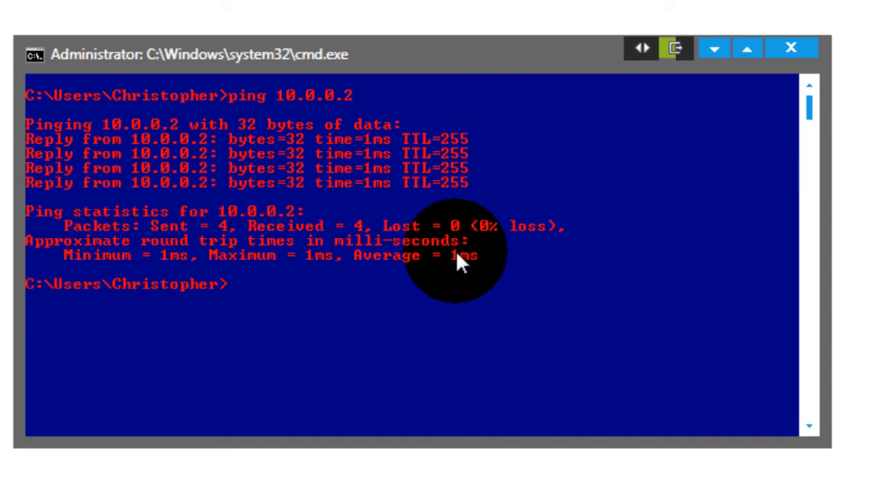
mouse_move(500, 273)
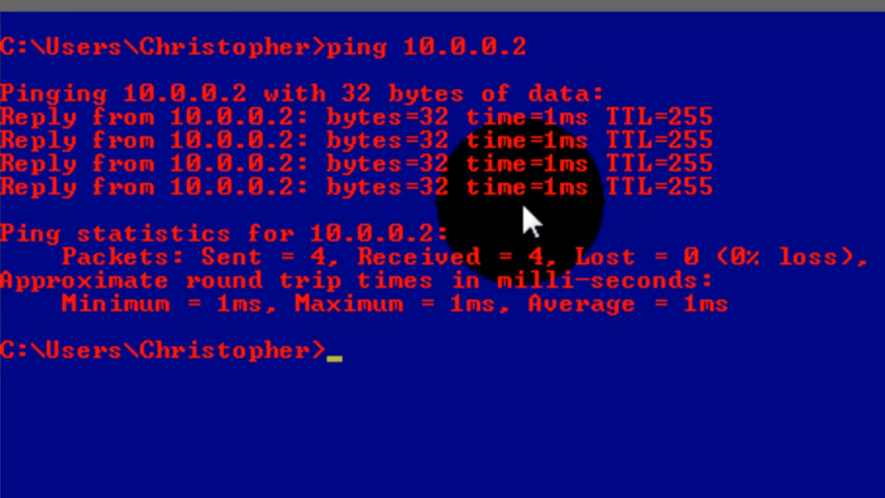
mouse_move(422, 246)
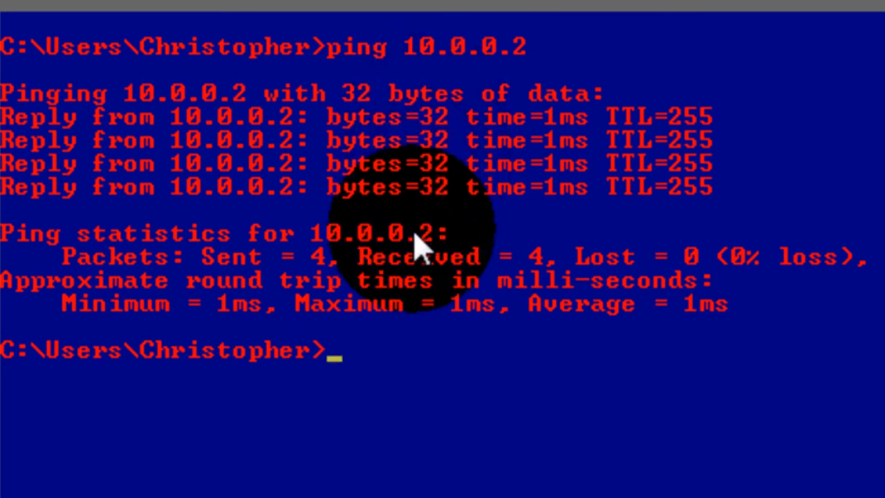
mouse_move(580, 194)
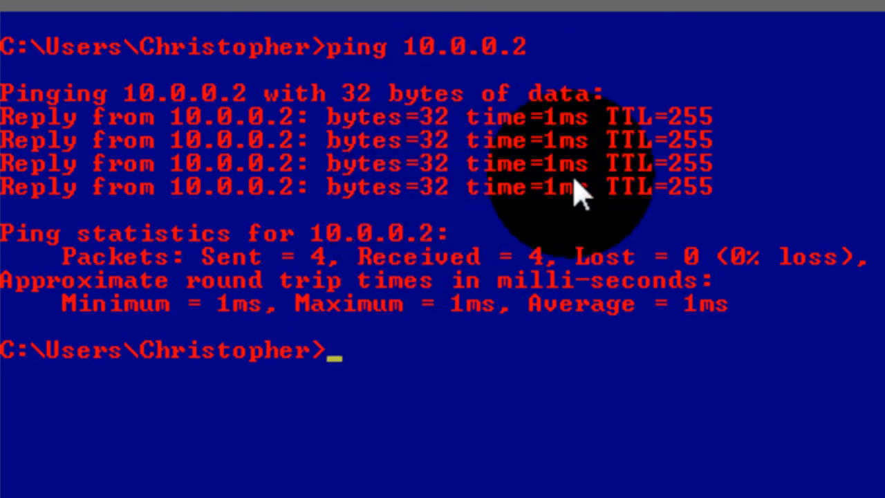
mouse_move(684, 304)
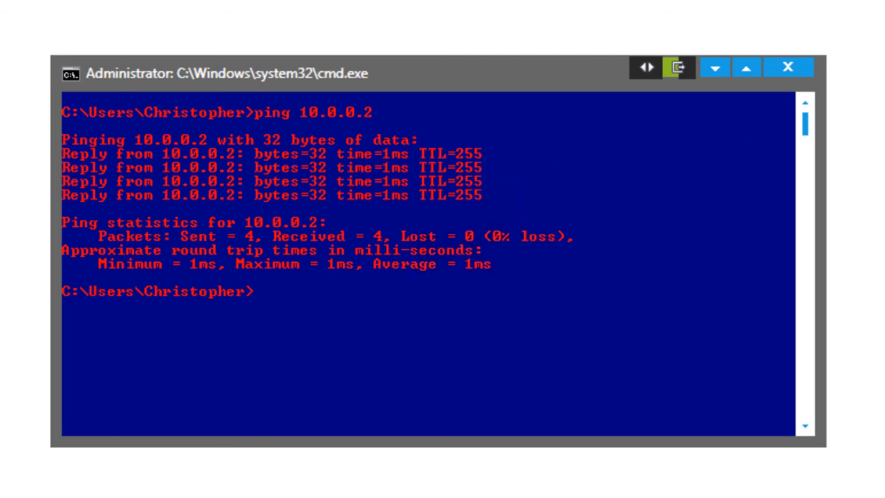
mouse_move(670, 66)
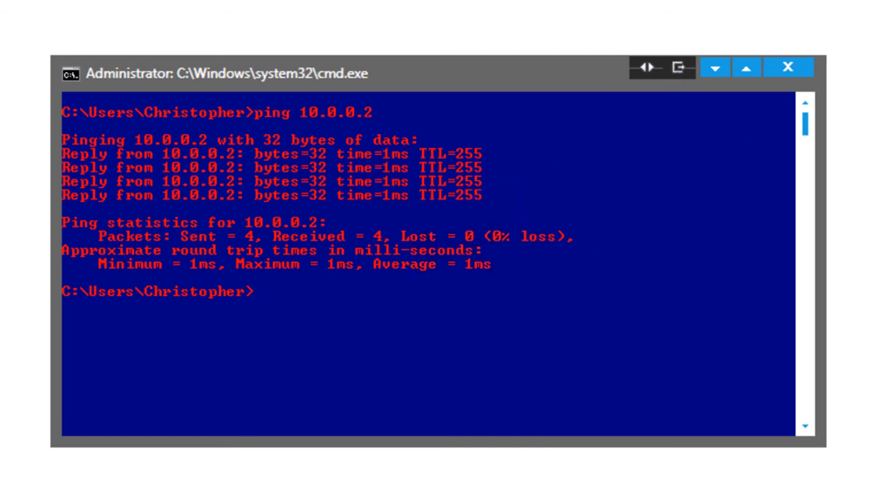